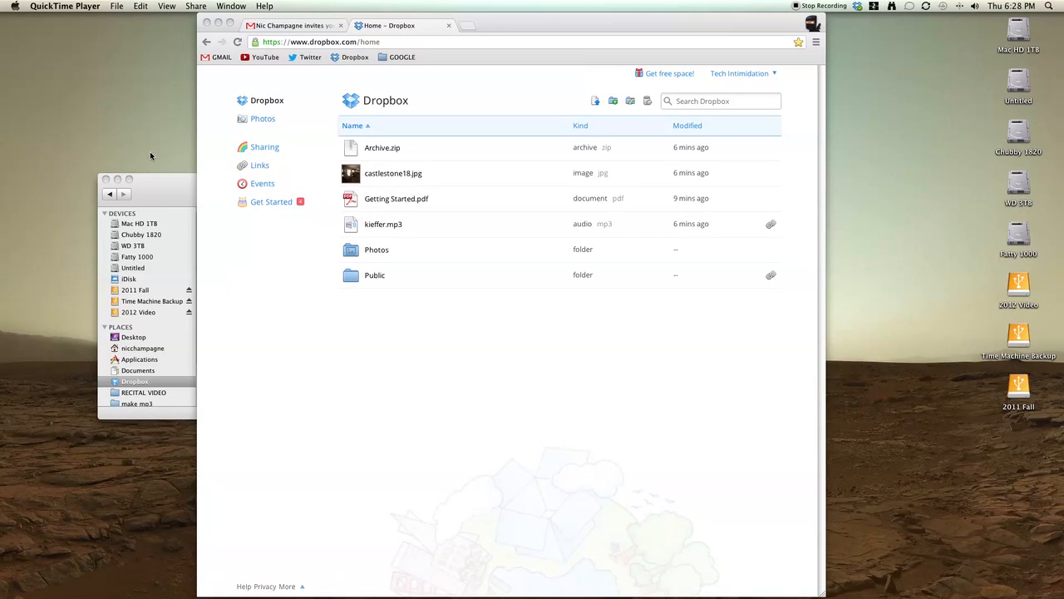
mouse_move(155, 170)
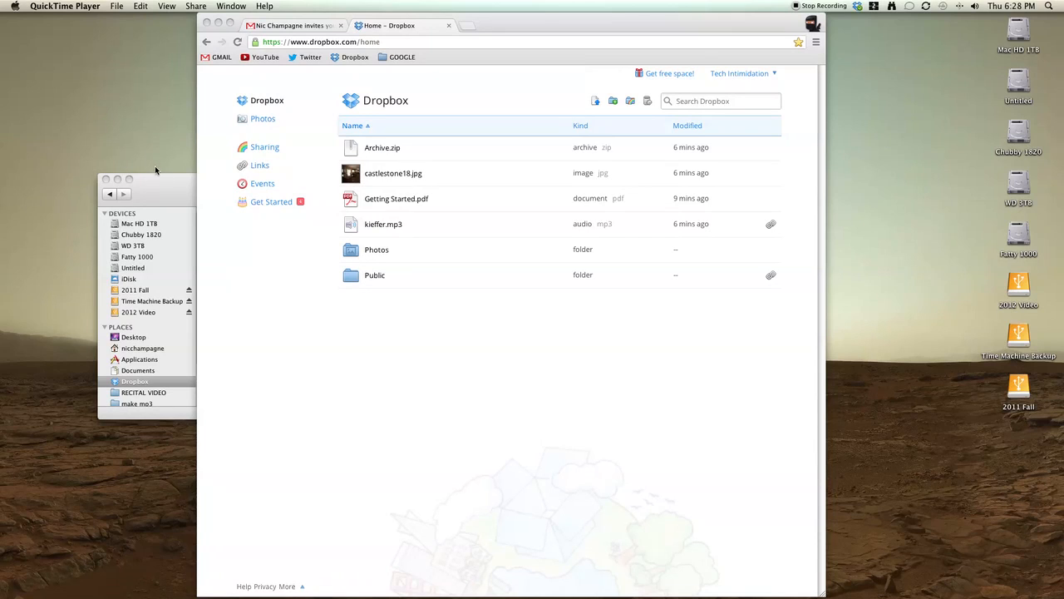
mouse_move(162, 185)
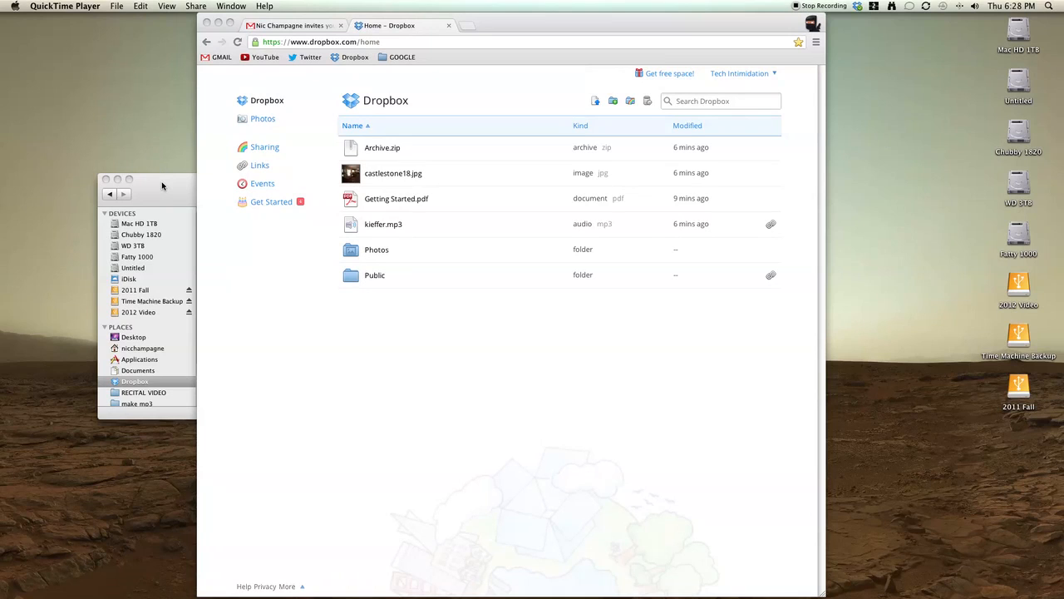
mouse_move(346, 283)
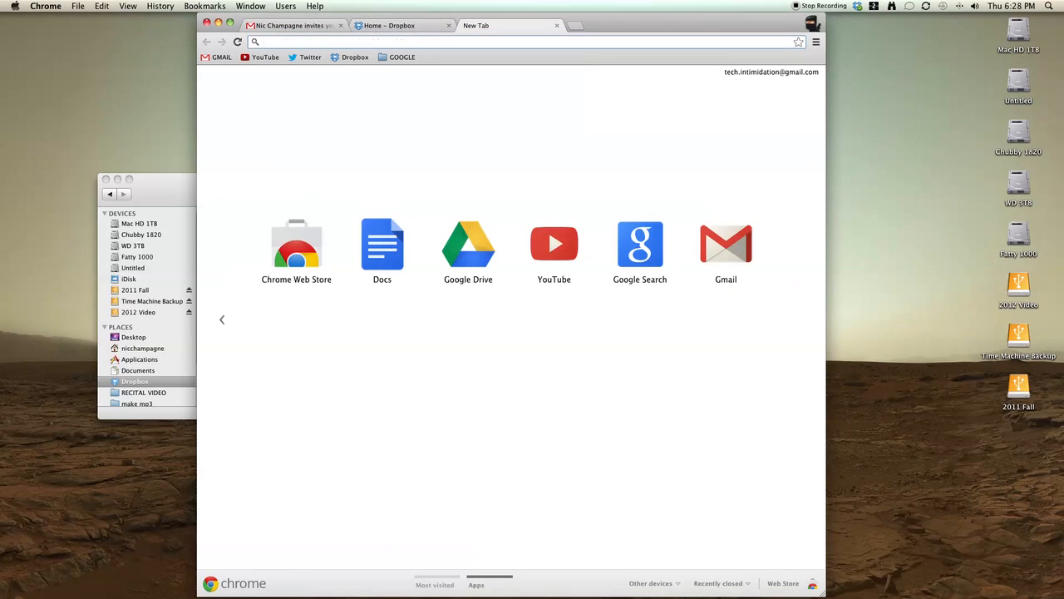
Go to dropbox.com/enable_public_folder in a new tab.
text(https://www.dropbox.com/enable_public_folder)
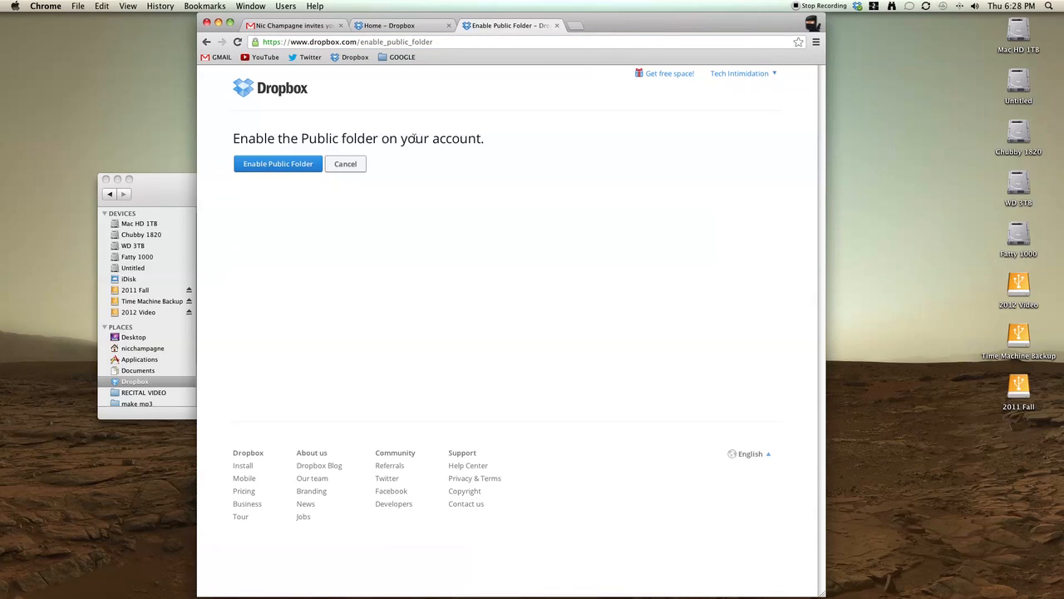
mouse_move(278, 163)
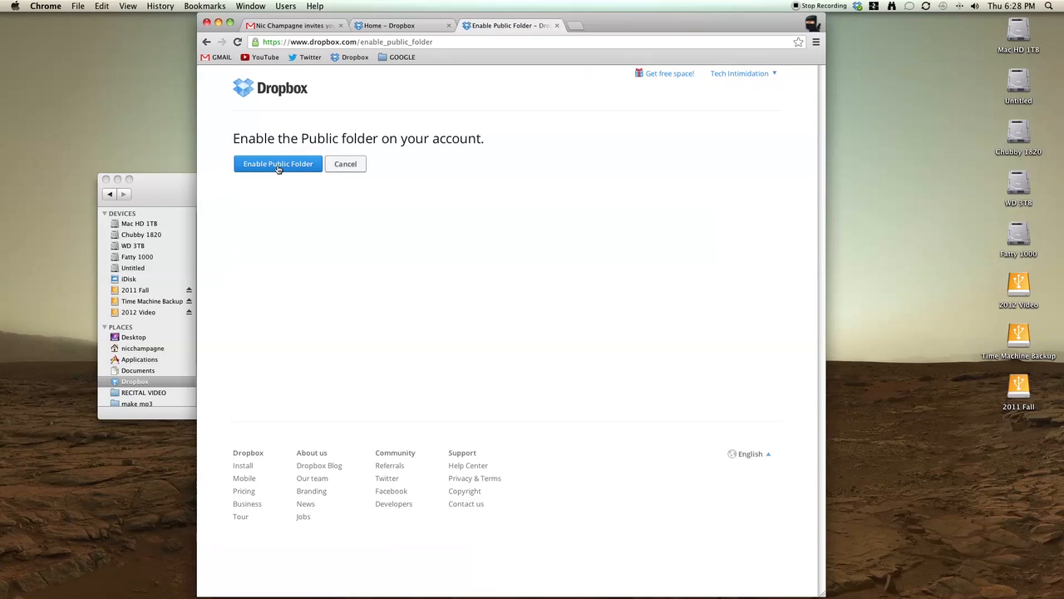
Enable the Public folder and open 'How to use the Public folder.txt'.
click(278, 163)
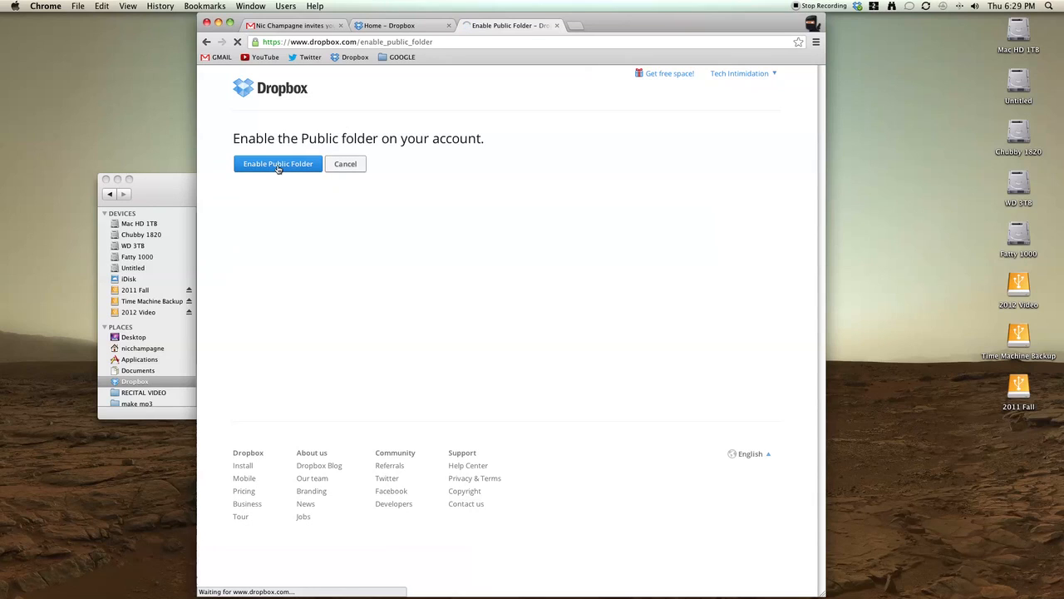
click(278, 164)
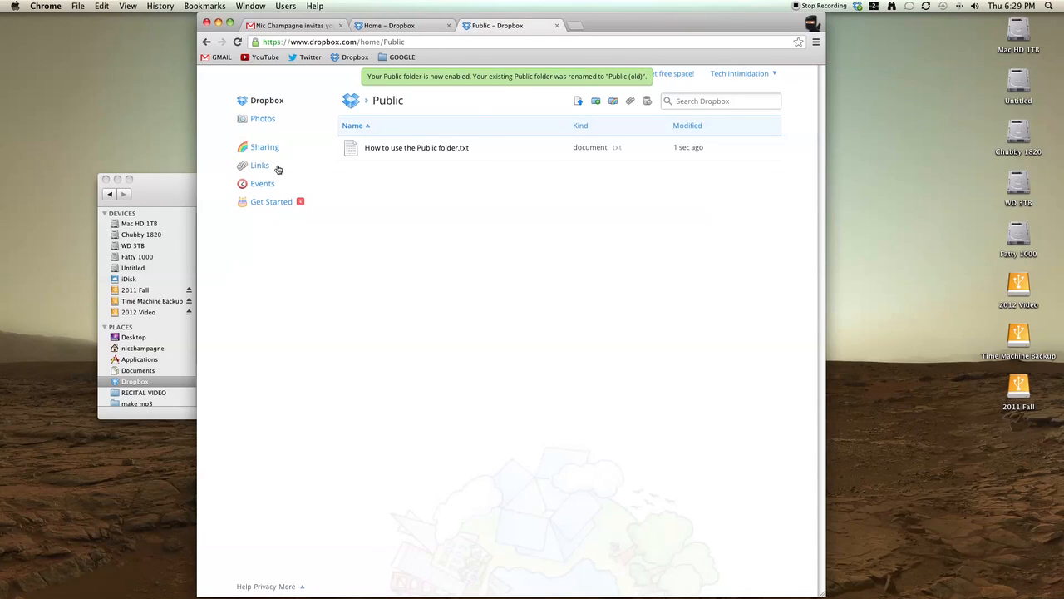
mouse_move(399, 76)
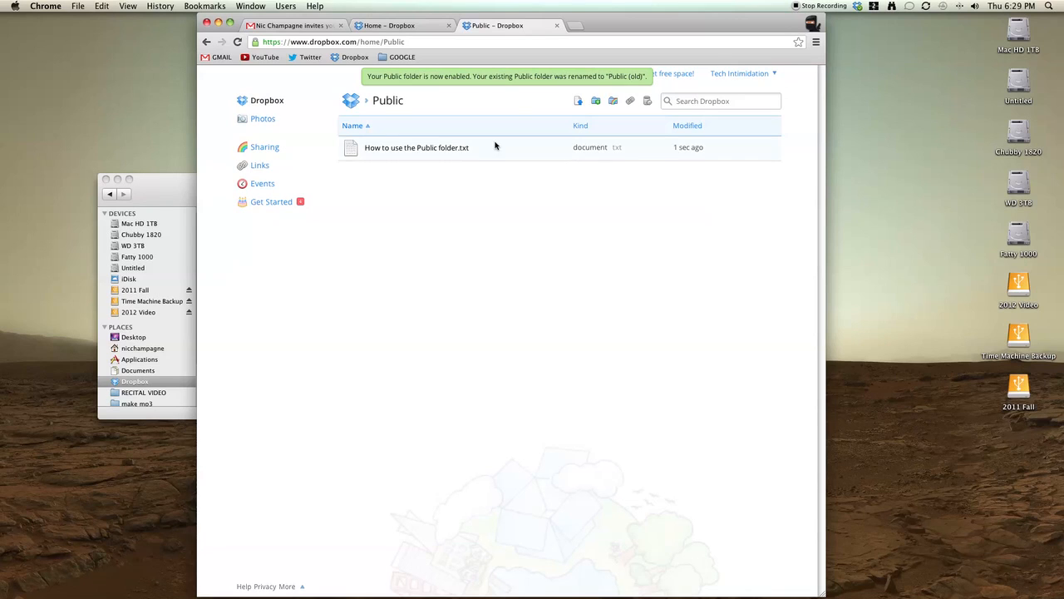
double_click(417, 147)
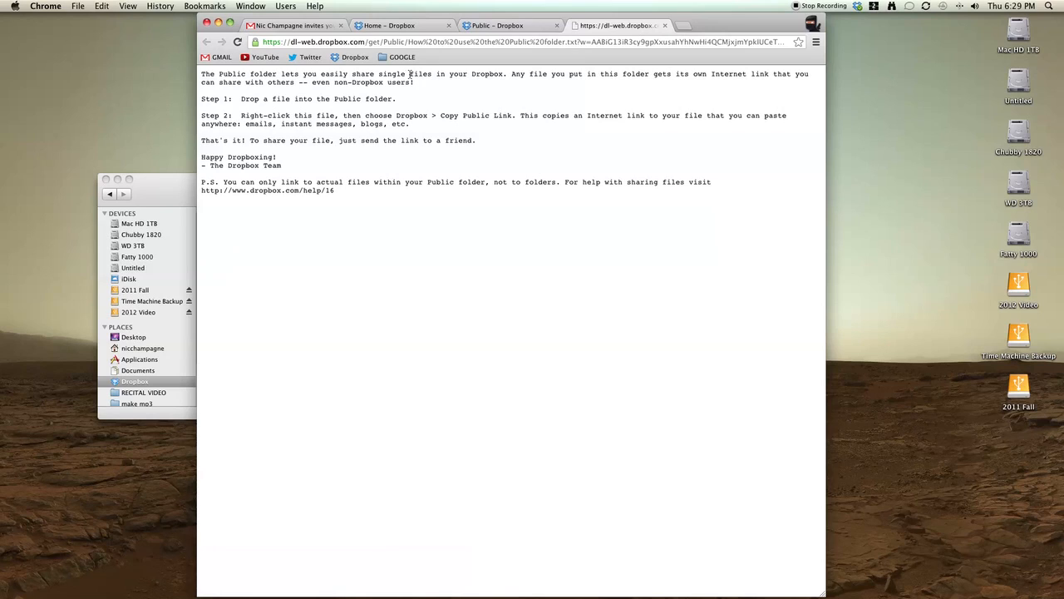
mouse_move(482, 84)
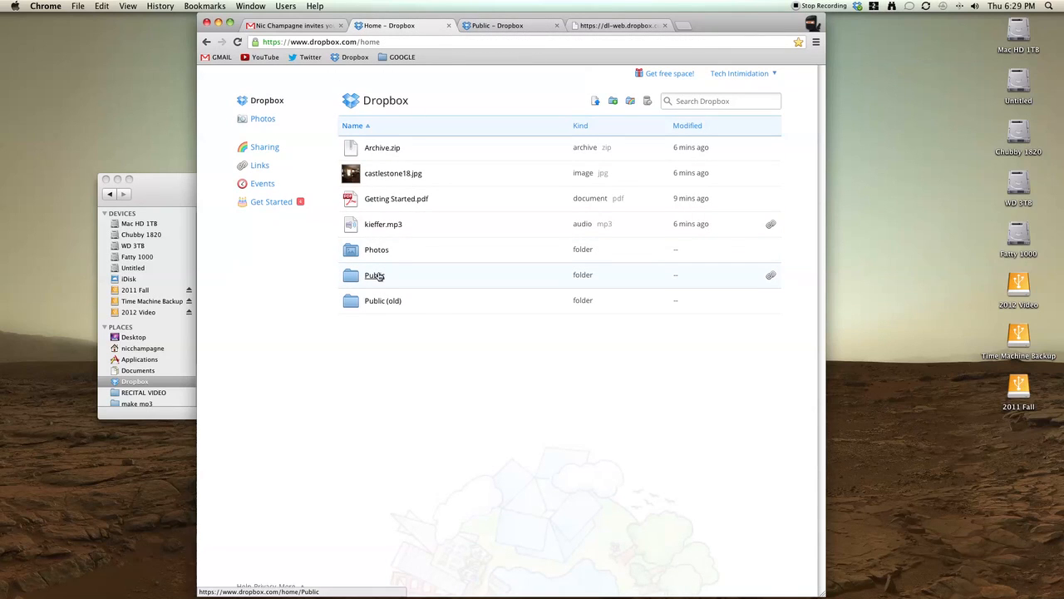
Open the Public folder and copy the guide file's public link to the clipboard.
double_click(374, 275)
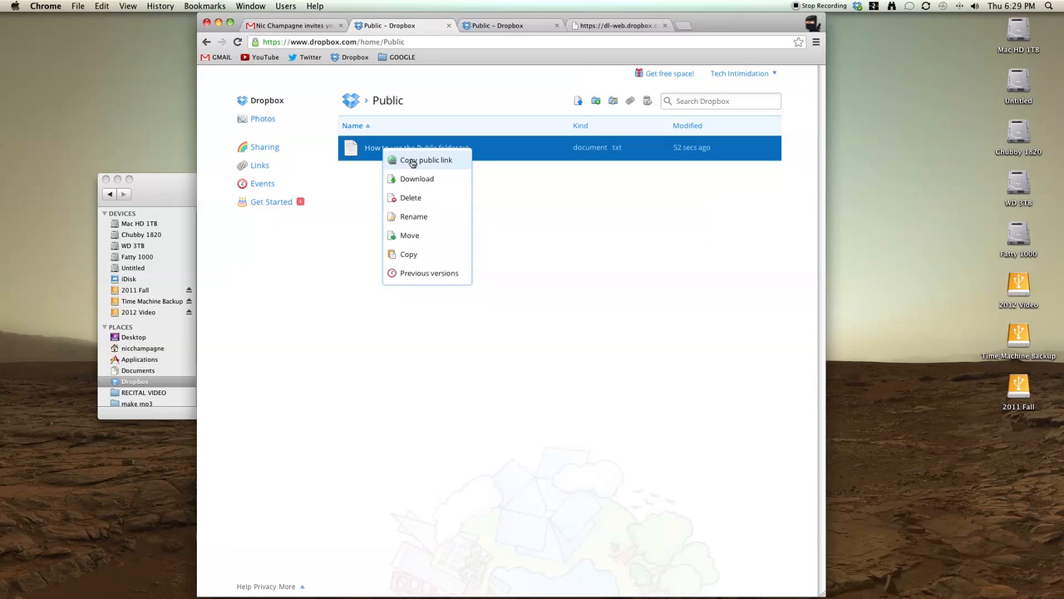
click(426, 160)
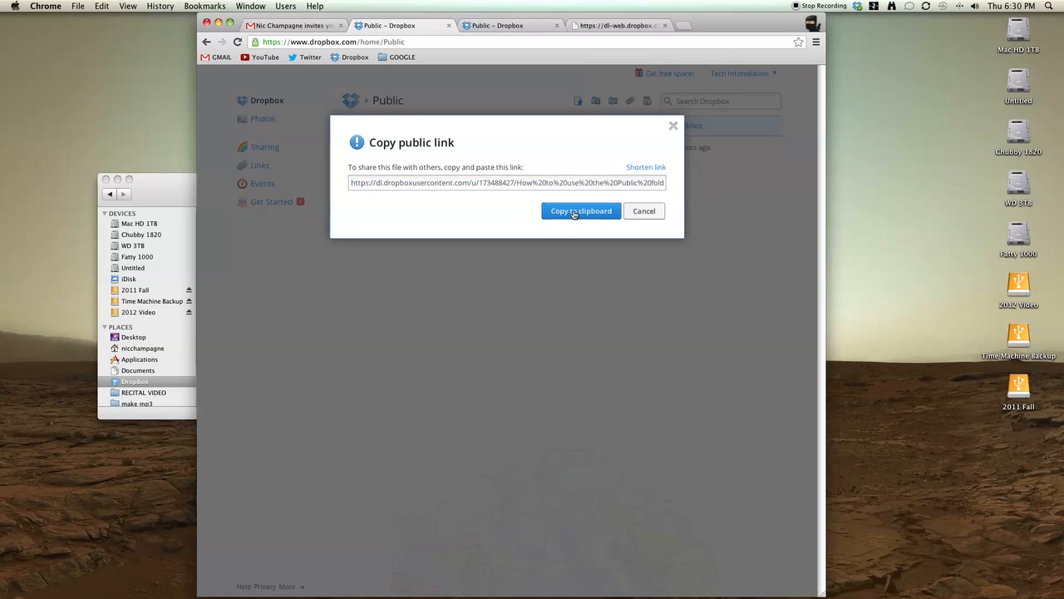
click(580, 211)
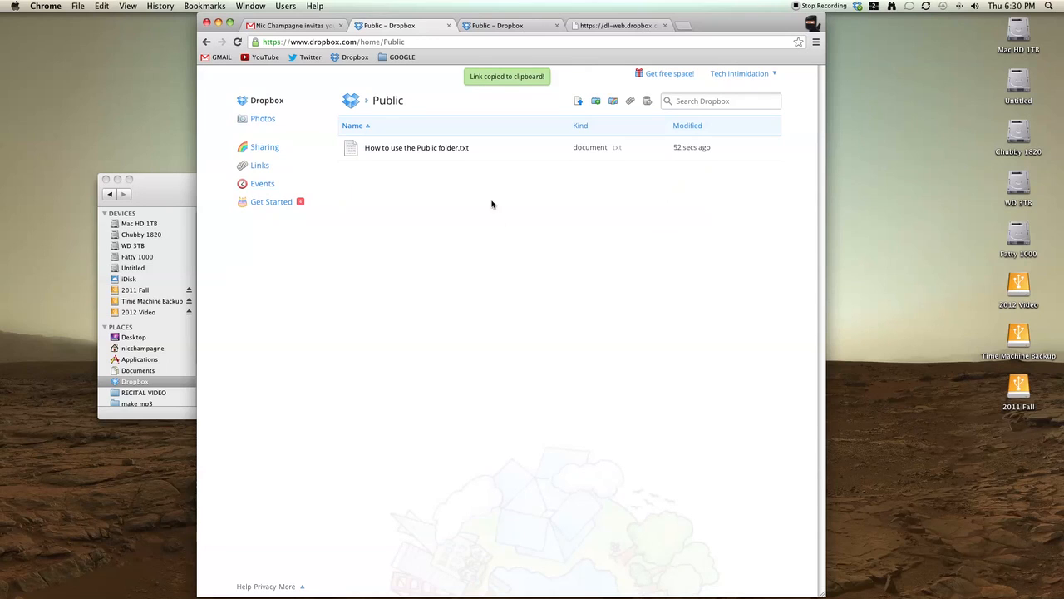
Email yourself the pasted Dropbox link with subject 'download this'.
click(291, 25)
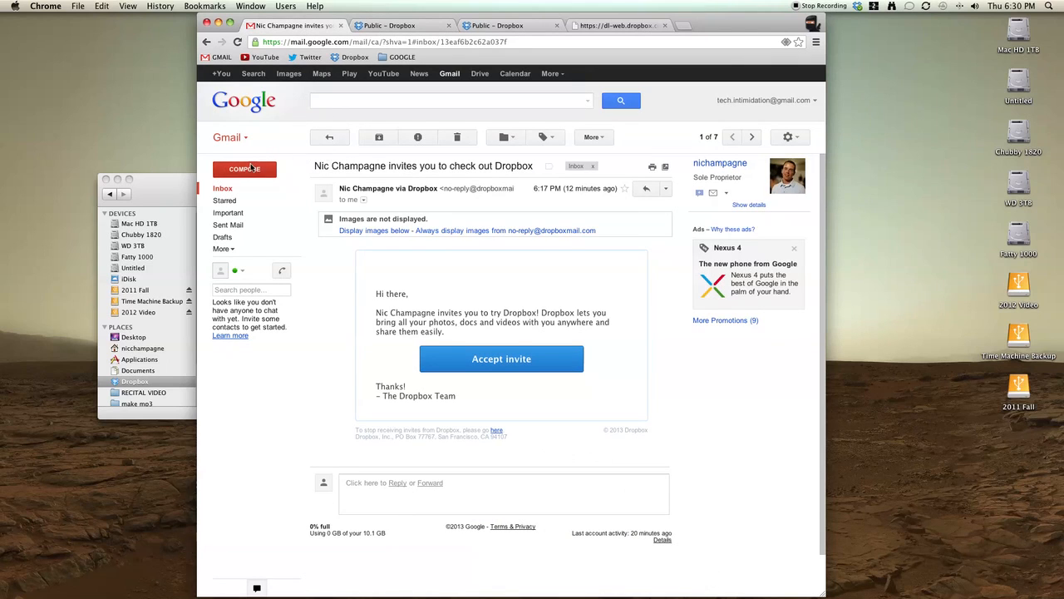
click(245, 168)
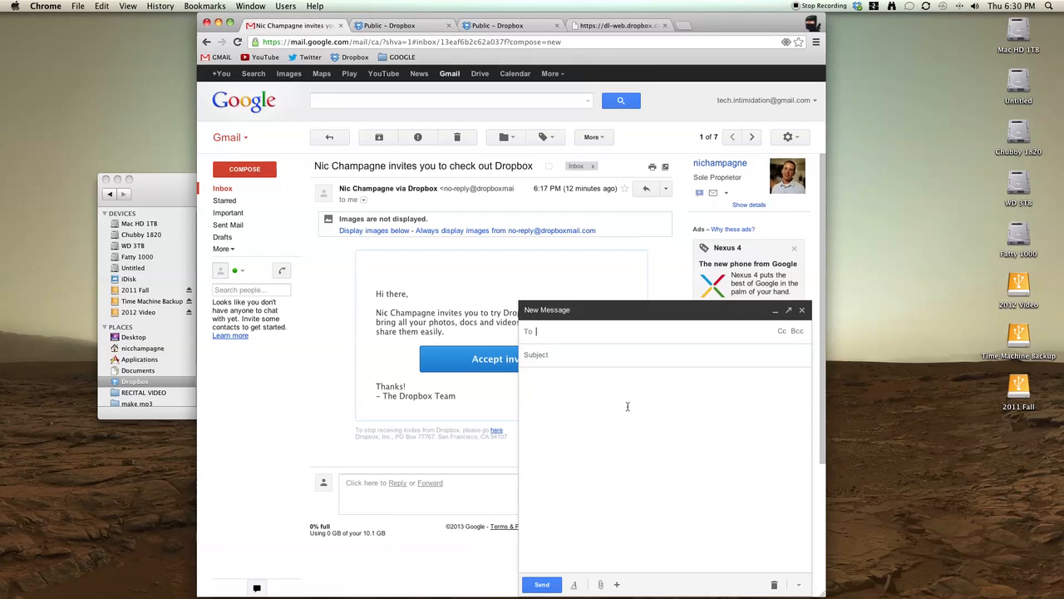
text(tech)
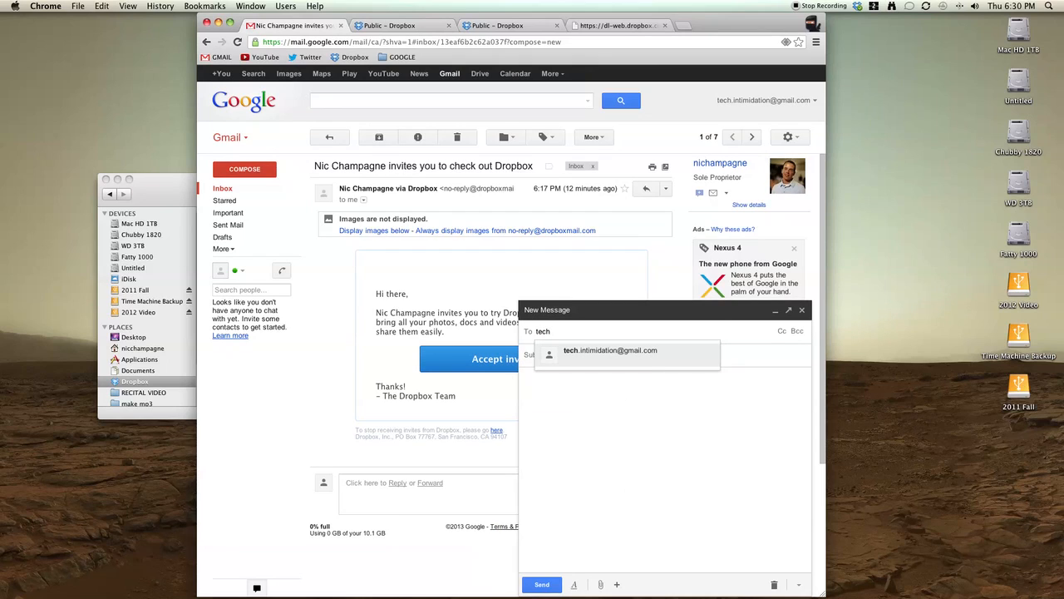
click(610, 350)
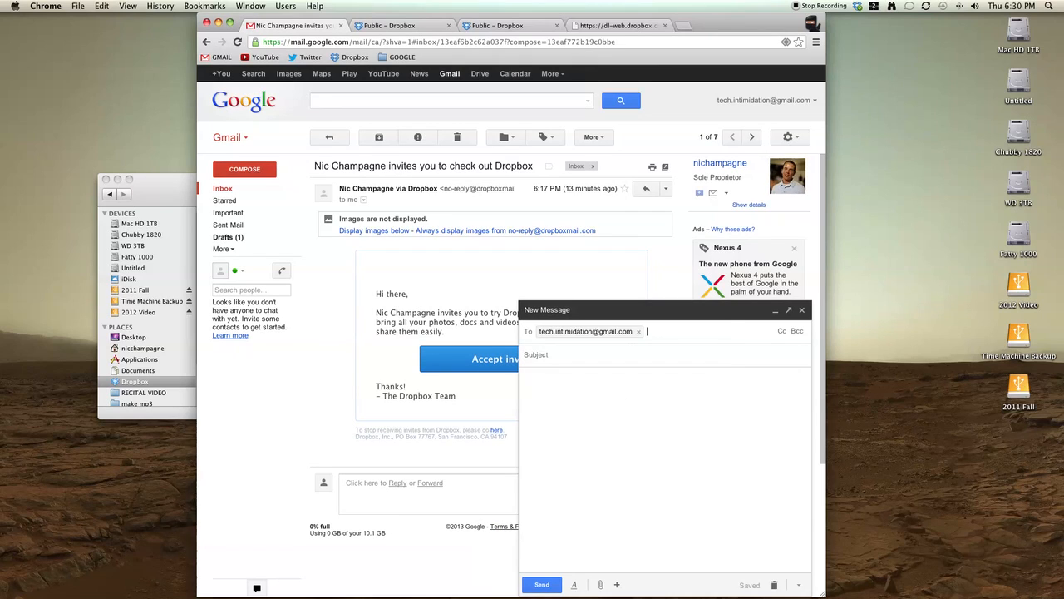
text(download this)
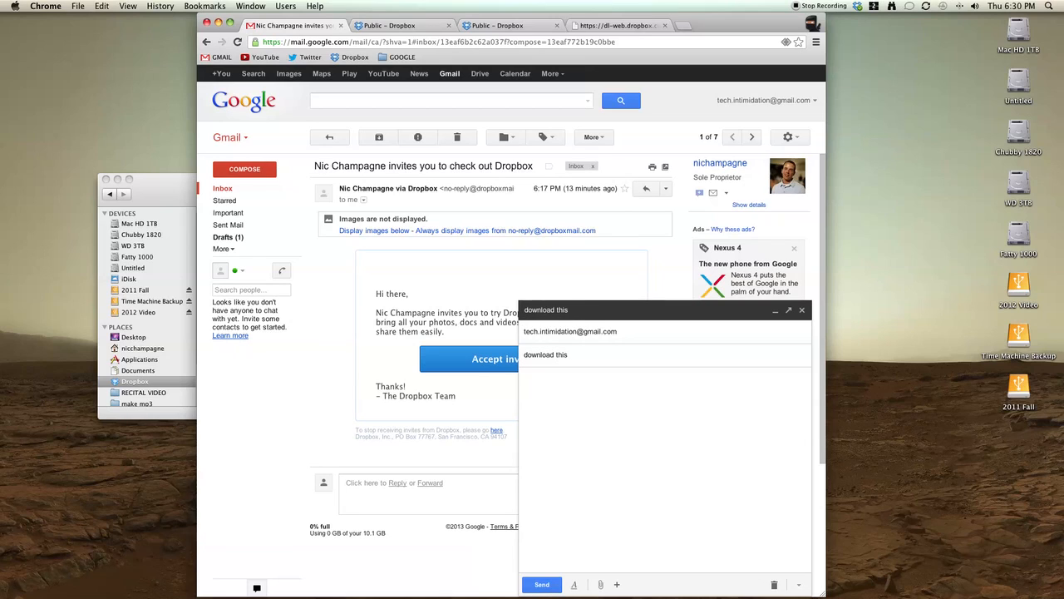
text(https://dl.dropboxusercontent.com/u/173488427/How%20to%20use%20the%20Public%20folder.txt)
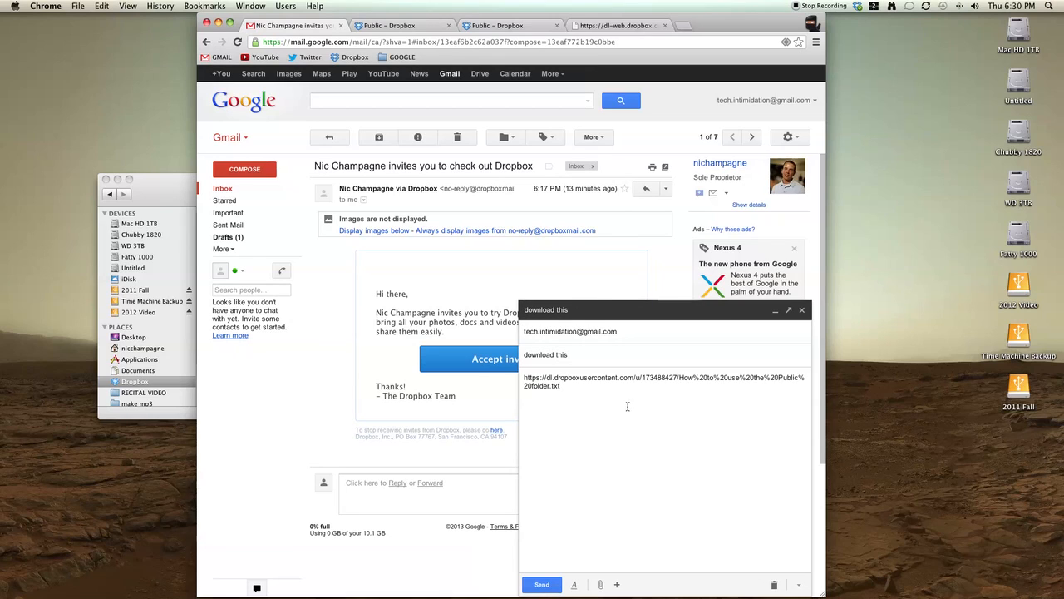
click(541, 584)
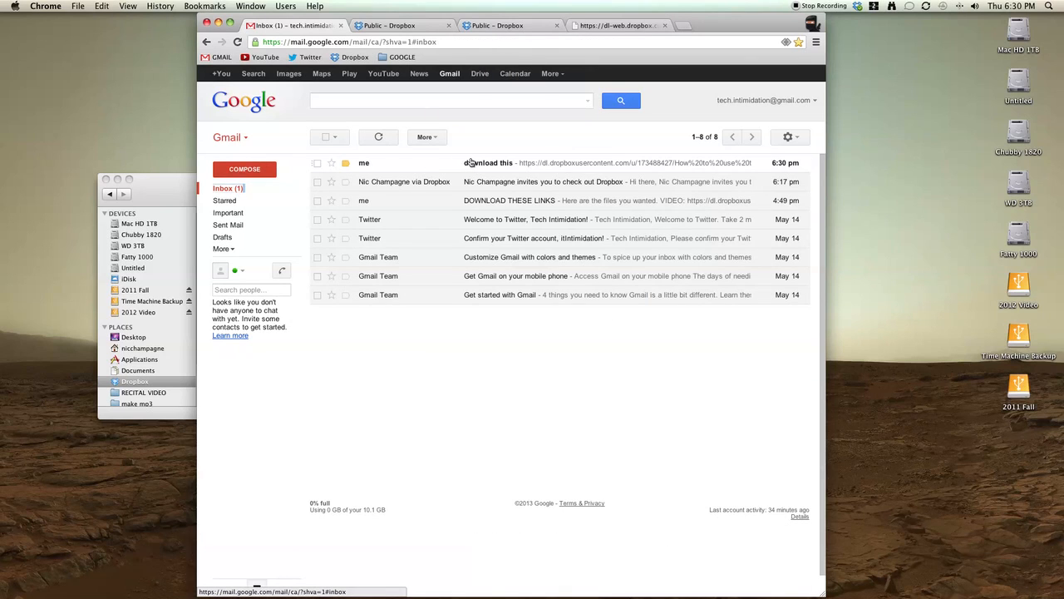
Open the 'download this' email in the inbox.
click(489, 162)
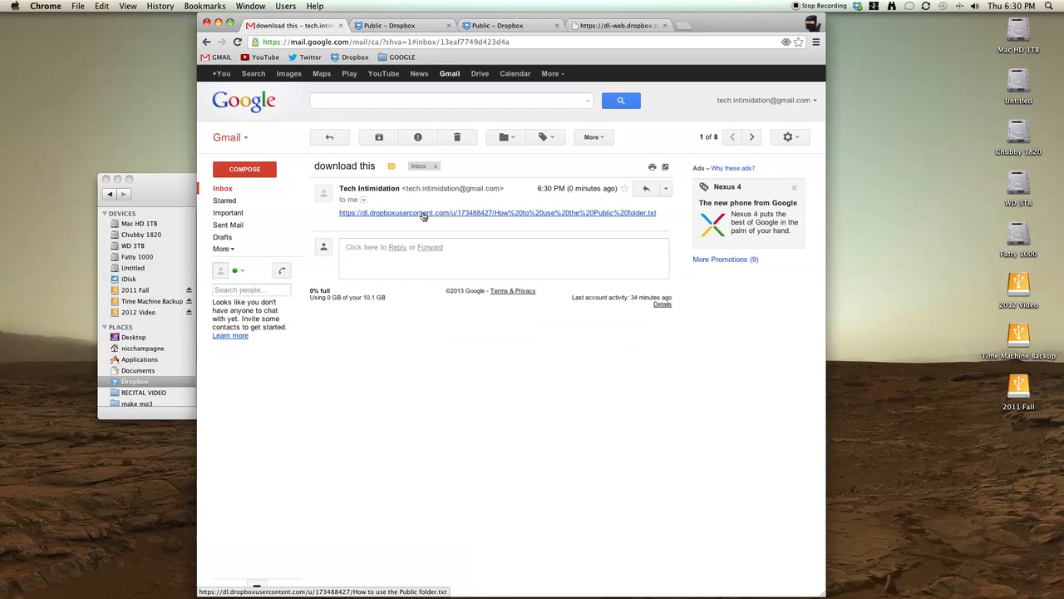
Use Save Link As on the emailed Dropbox link.
right_click(420, 213)
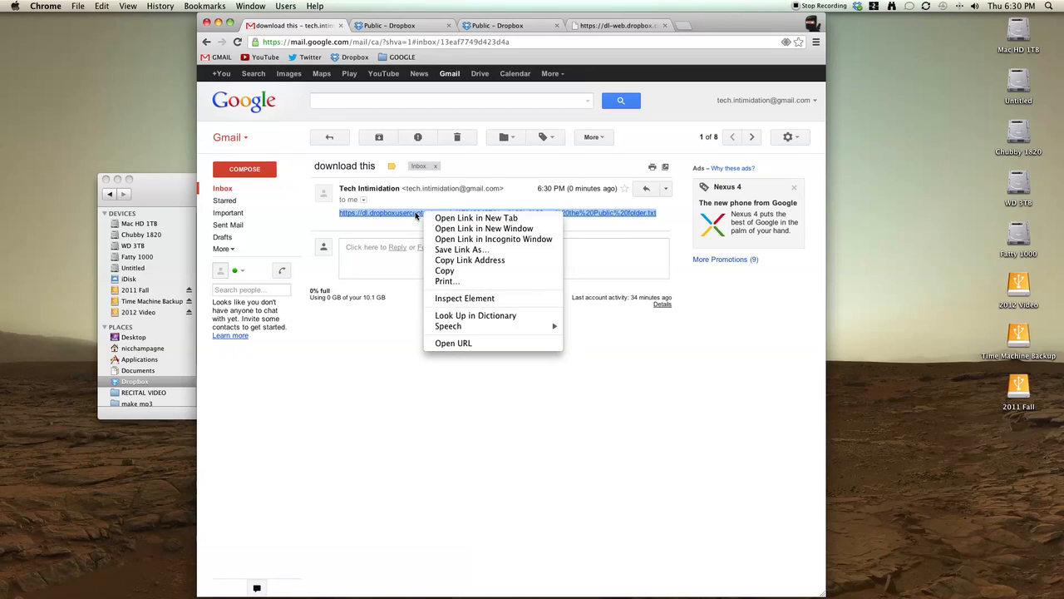
mouse_move(462, 249)
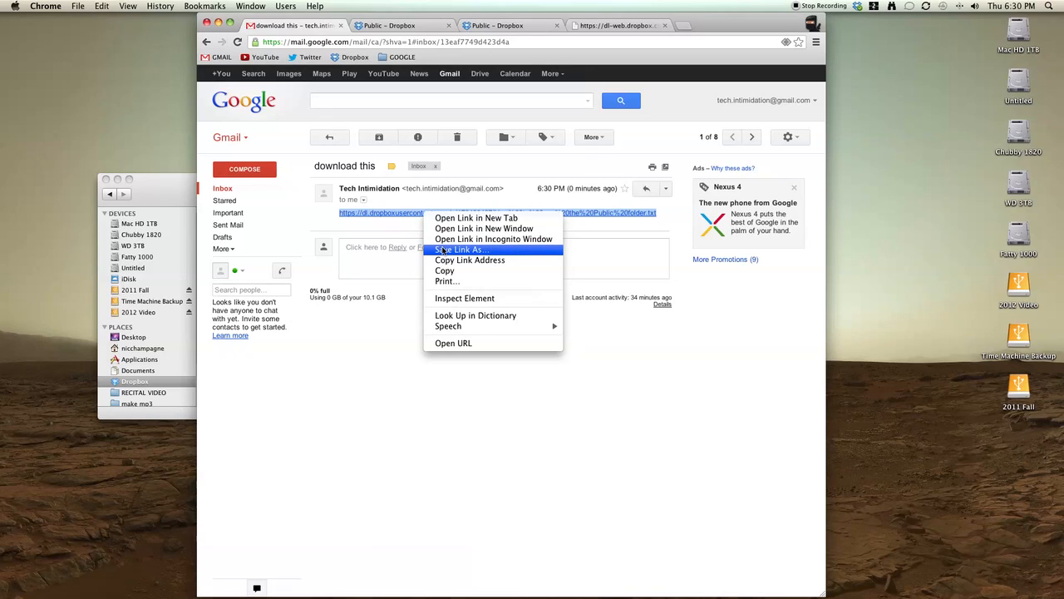
mouse_move(499, 250)
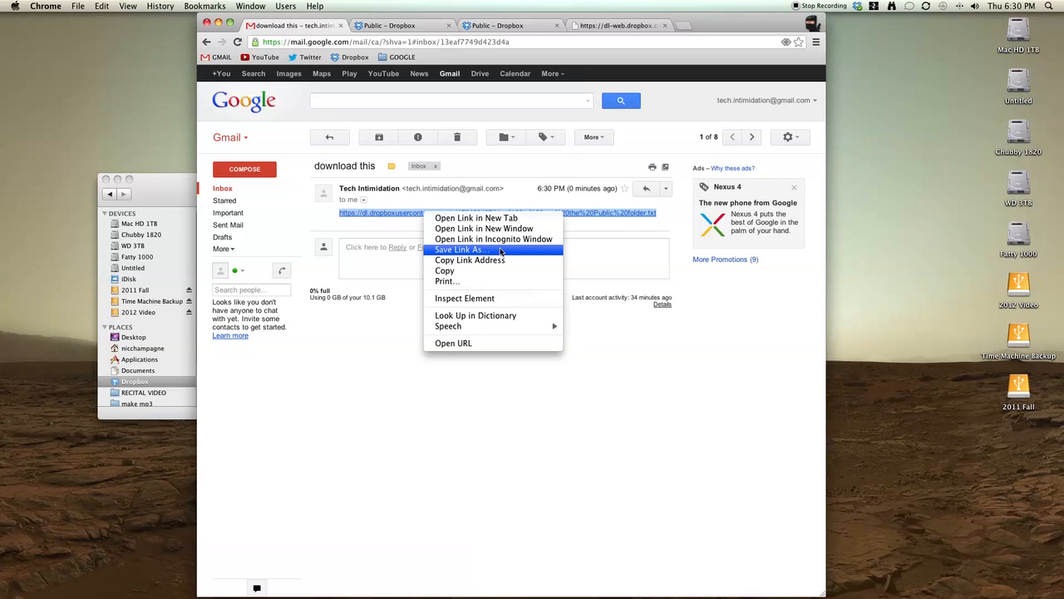
click(619, 263)
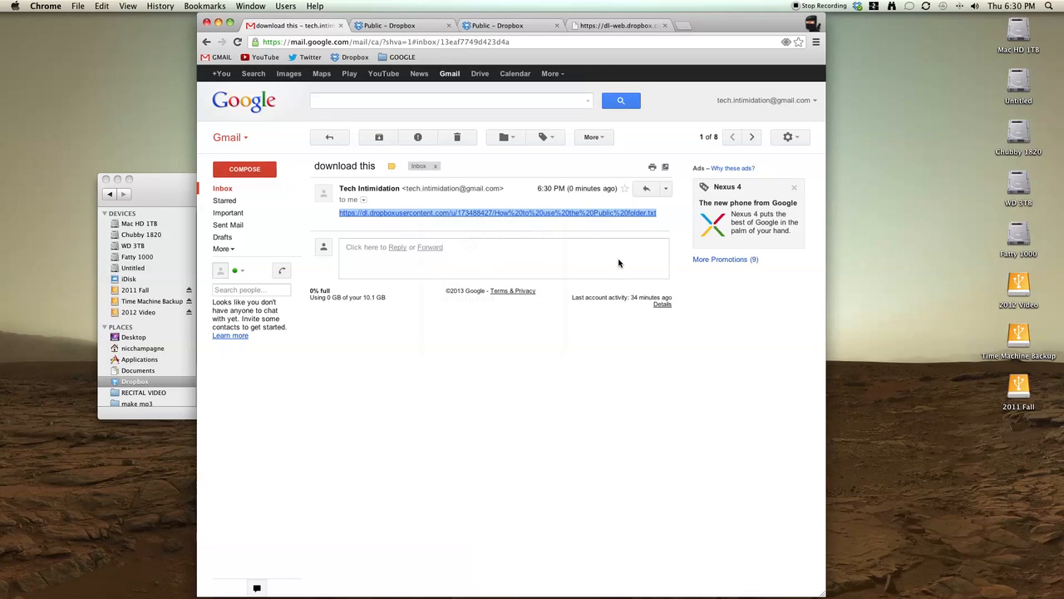